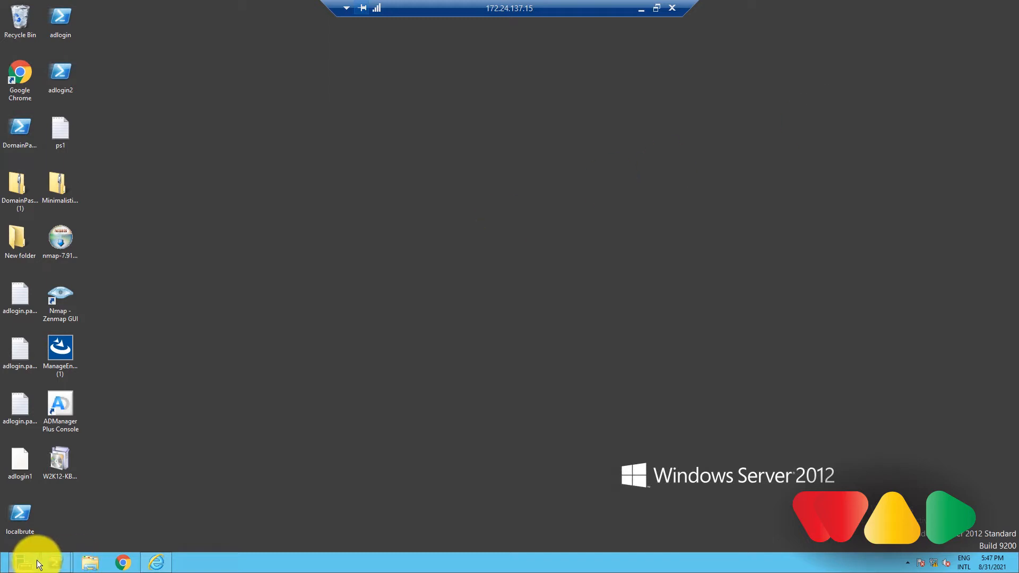
Open Active Directory Sites and Services from Server Manager's Tools menu
{"action": "left_click", "coordinate": [23, 563]}
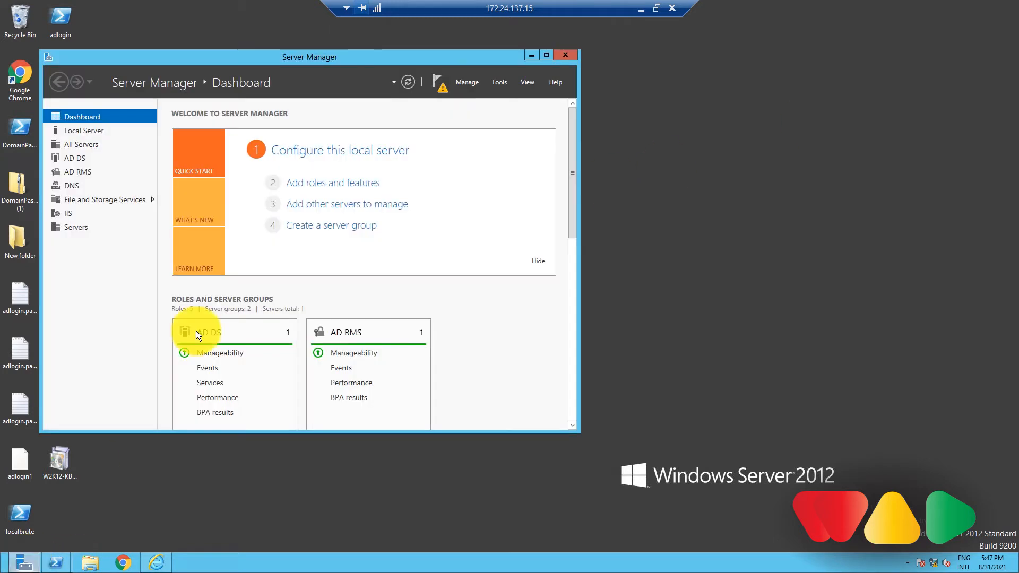
{"action": "left_click", "coordinate": [499, 81]}
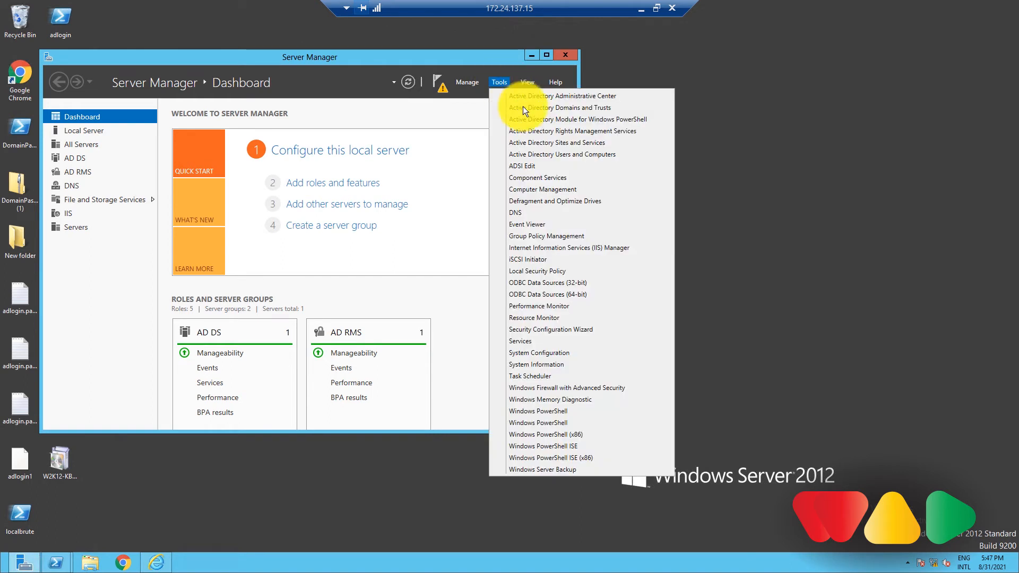
{"action": "left_click", "coordinate": [556, 142]}
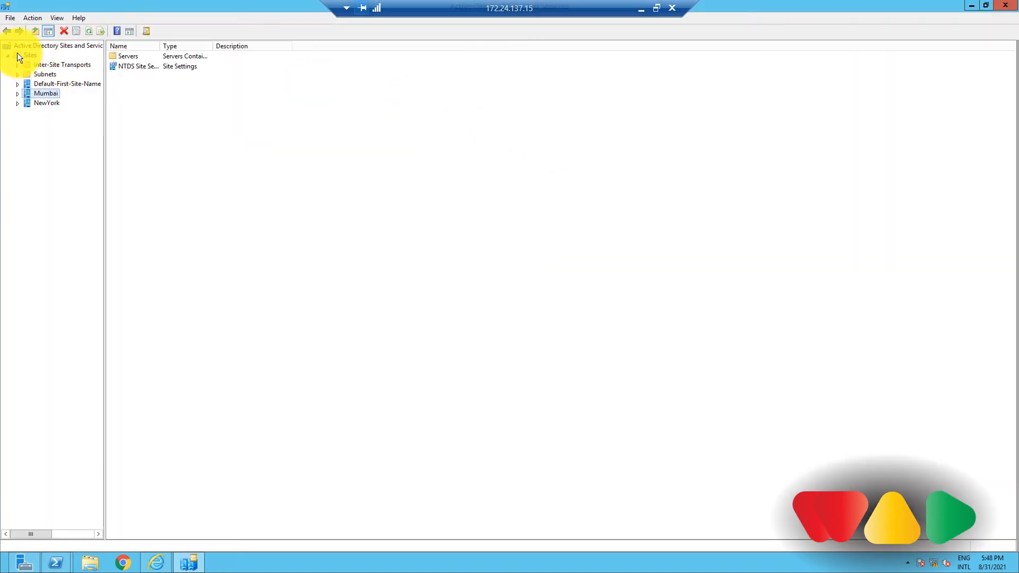
Create a site named 'Testing' on DEFAULTIPSITELINK and dismiss the creation notice
{"action": "right_click", "coordinate": [29, 55]}
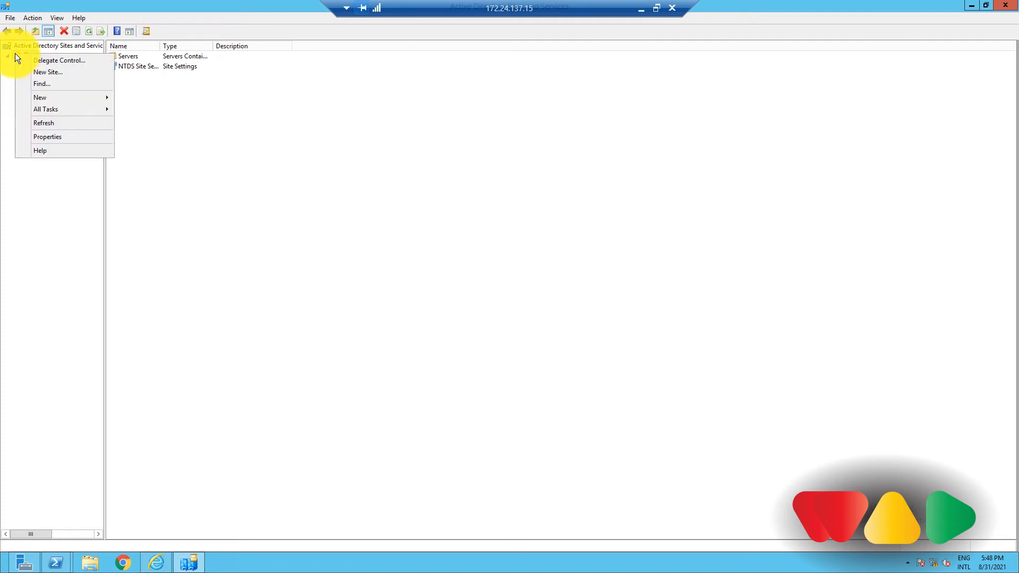
{"action": "left_click", "coordinate": [47, 73]}
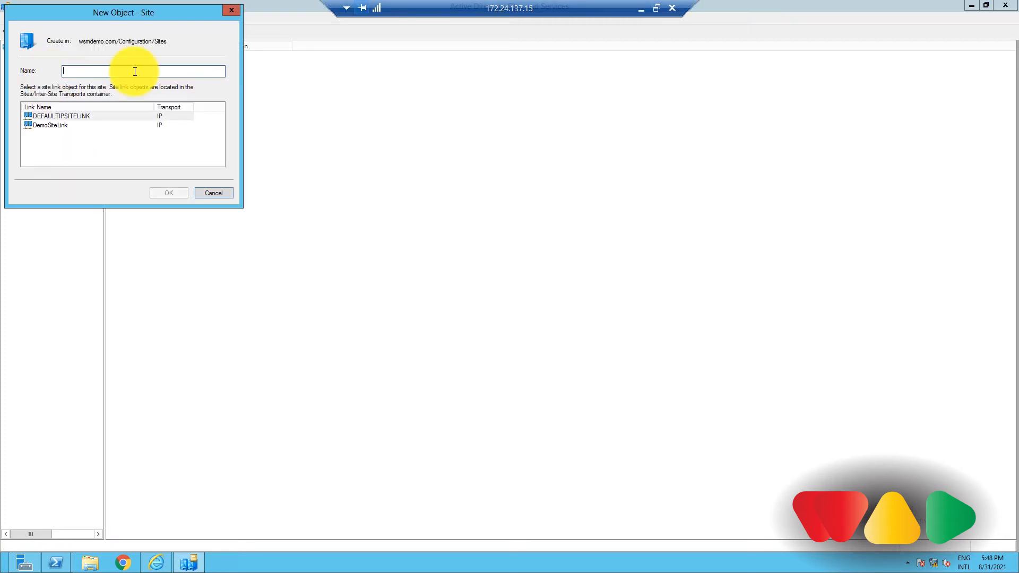
{"action": "type", "text": "Testn"}
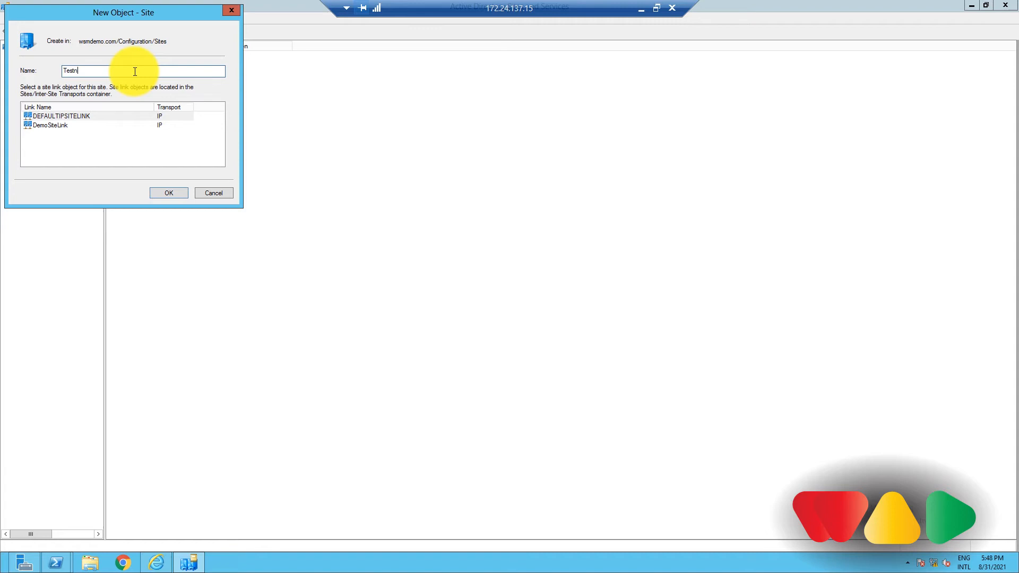
{"action": "type", "text": "ing"}
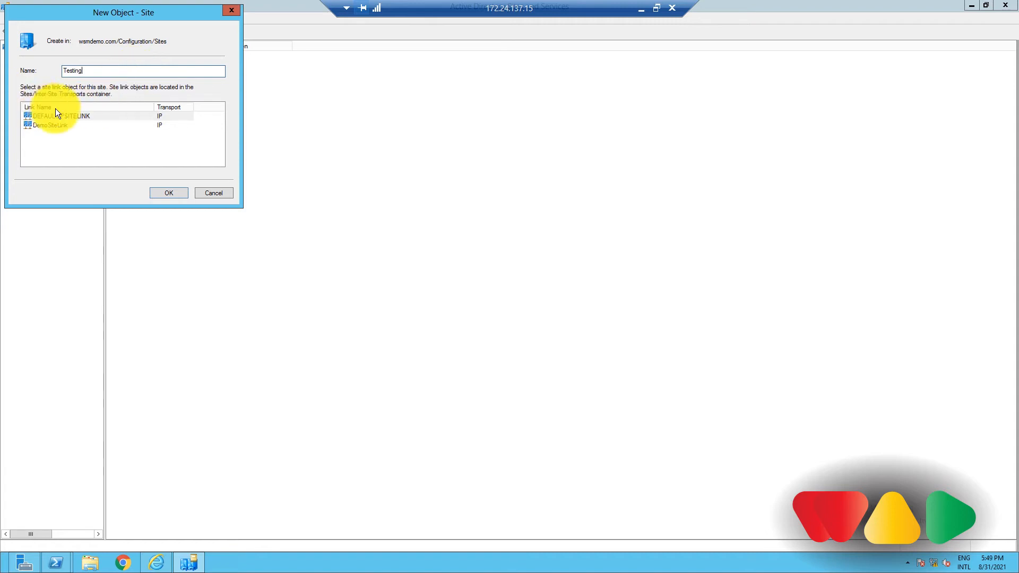
{"action": "left_click", "coordinate": [58, 116]}
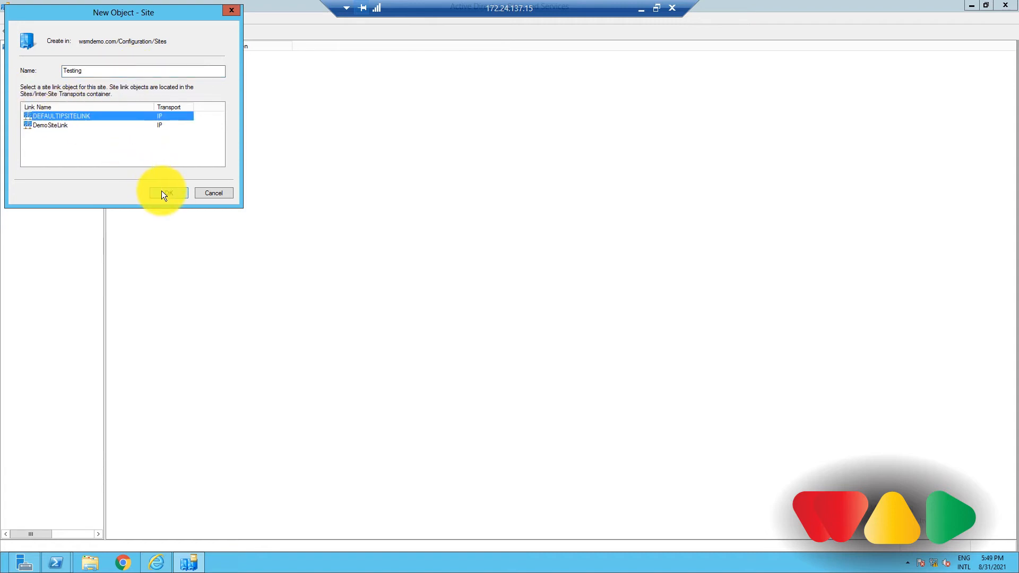
{"action": "left_click", "coordinate": [168, 193]}
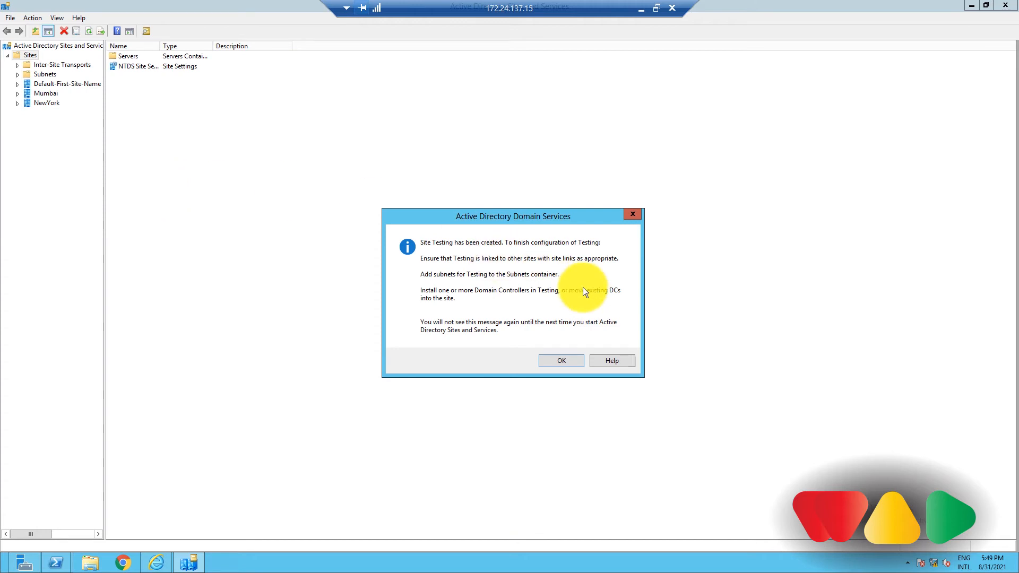
{"action": "left_click", "coordinate": [560, 361]}
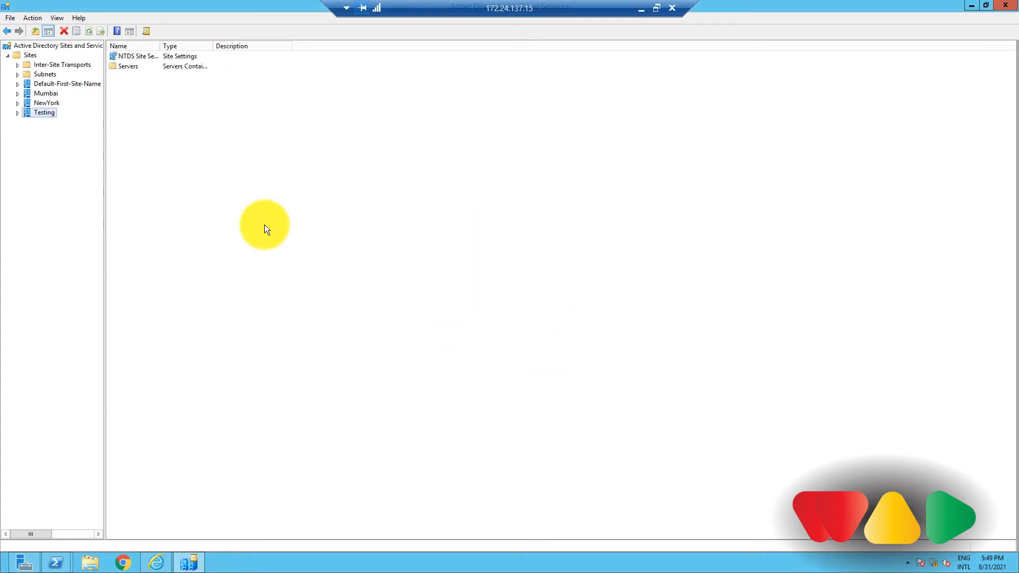
{"action": "left_click", "coordinate": [58, 45]}
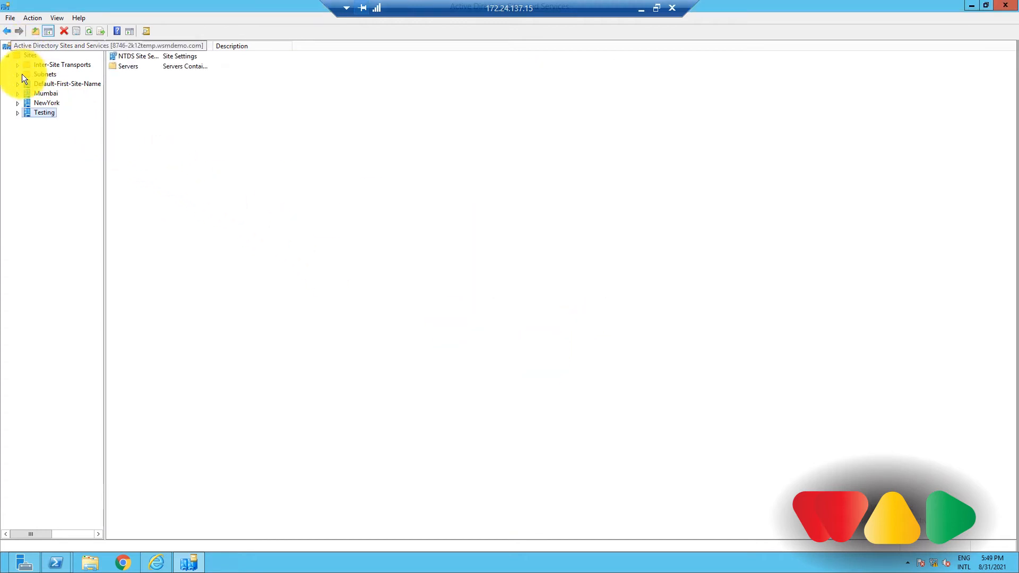
Add subnet prefix 157.54.208.0/20 and associate it with the Testing site
{"action": "right_click", "coordinate": [44, 74]}
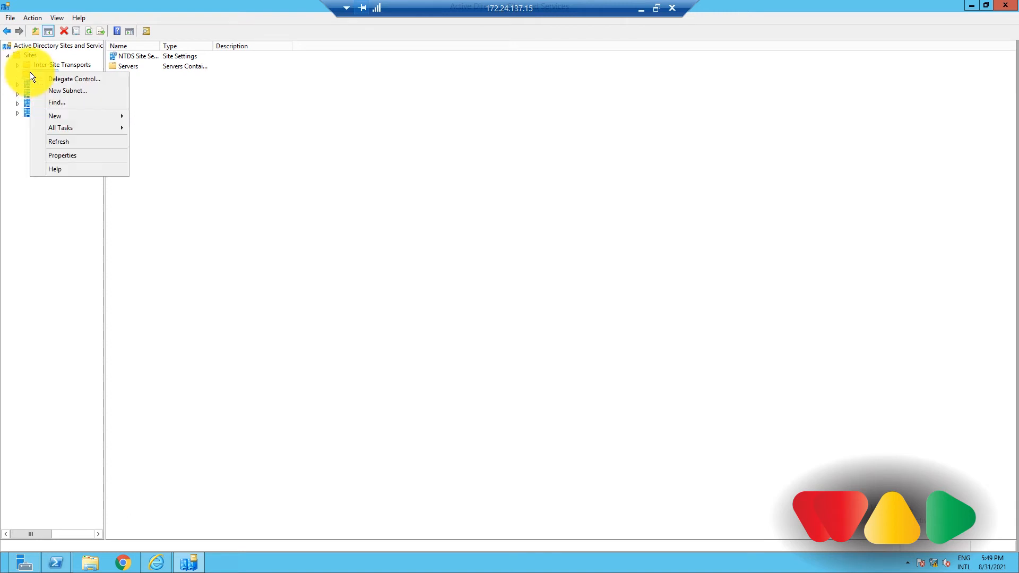
{"action": "mouse_move", "coordinate": [67, 90]}
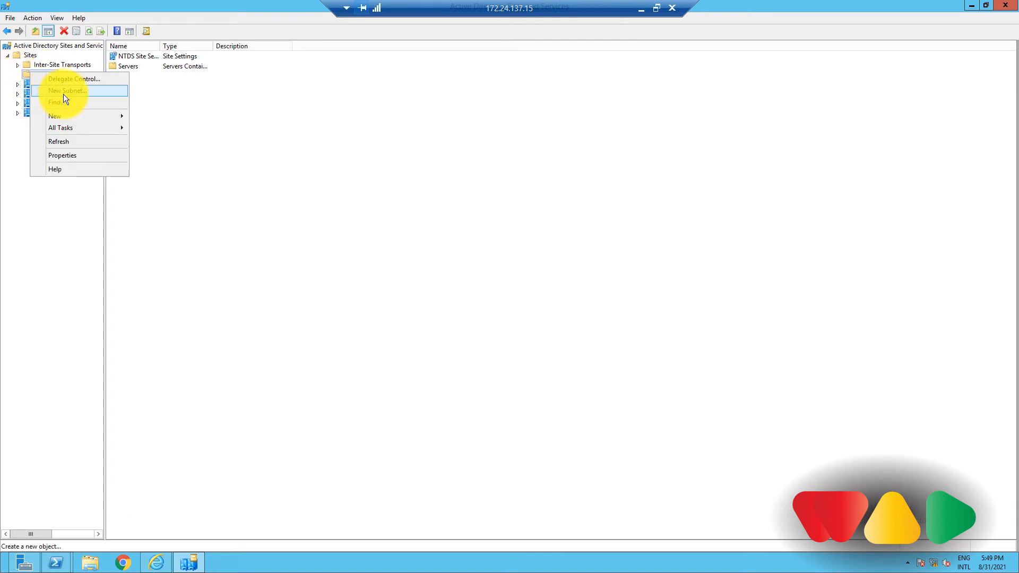
{"action": "left_click", "coordinate": [67, 91]}
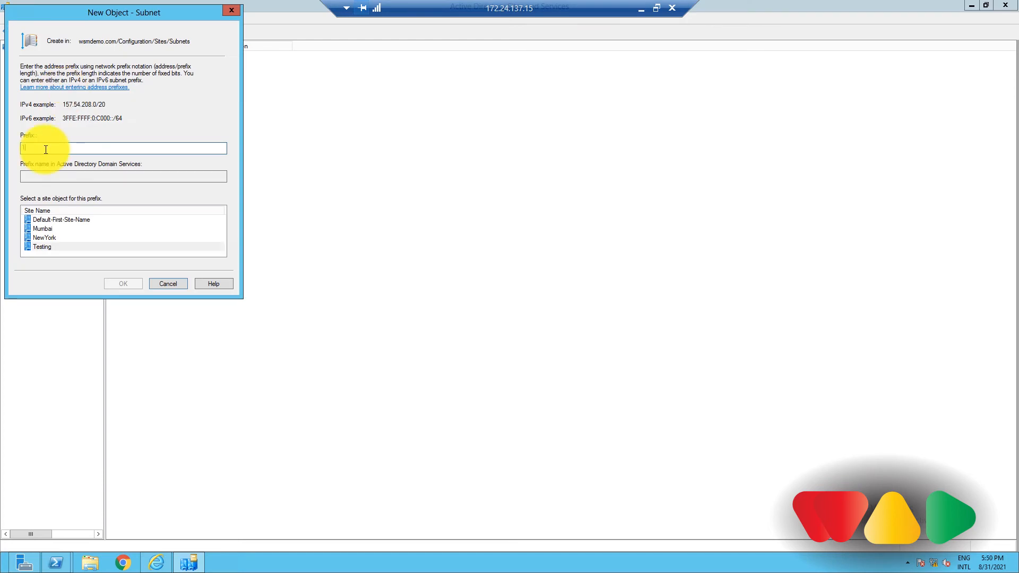
{"action": "type", "text": "157.54.208.0"}
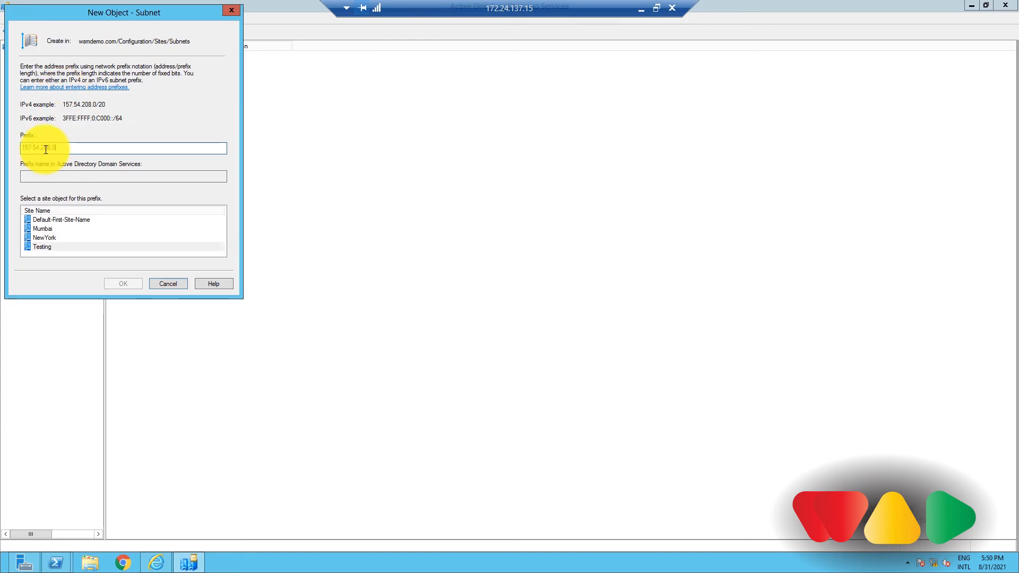
{"action": "type", "text": "157.54.208.0/20"}
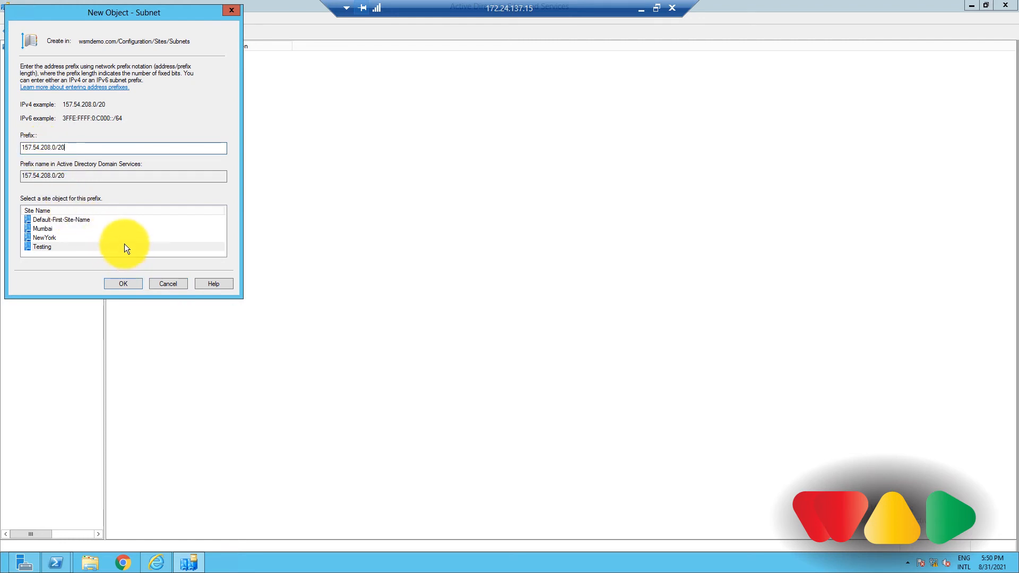
{"action": "left_click", "coordinate": [123, 283]}
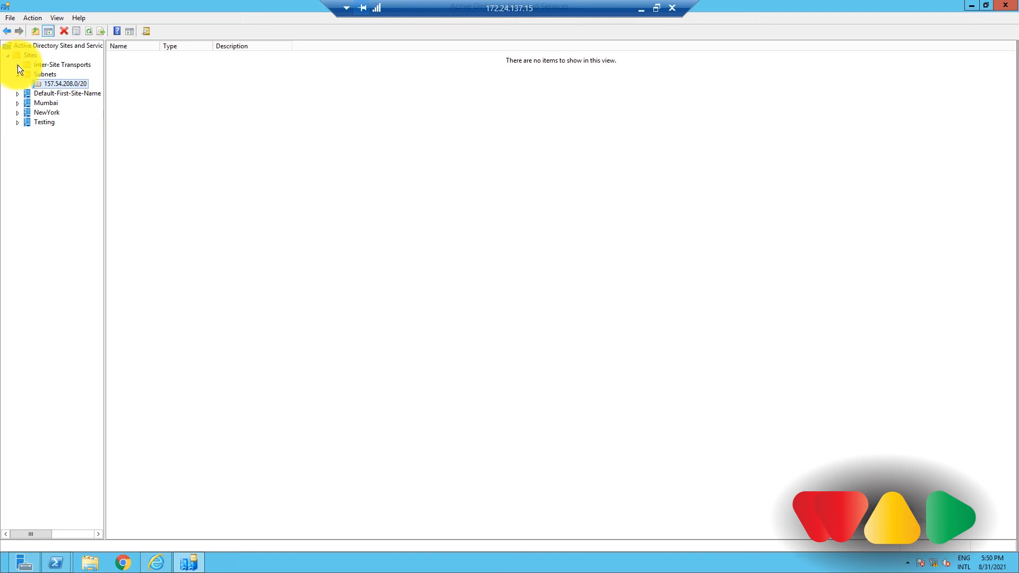
Create an IP site link named 'Testing' containing the NewYork and Testing sites
{"action": "left_click", "coordinate": [17, 64]}
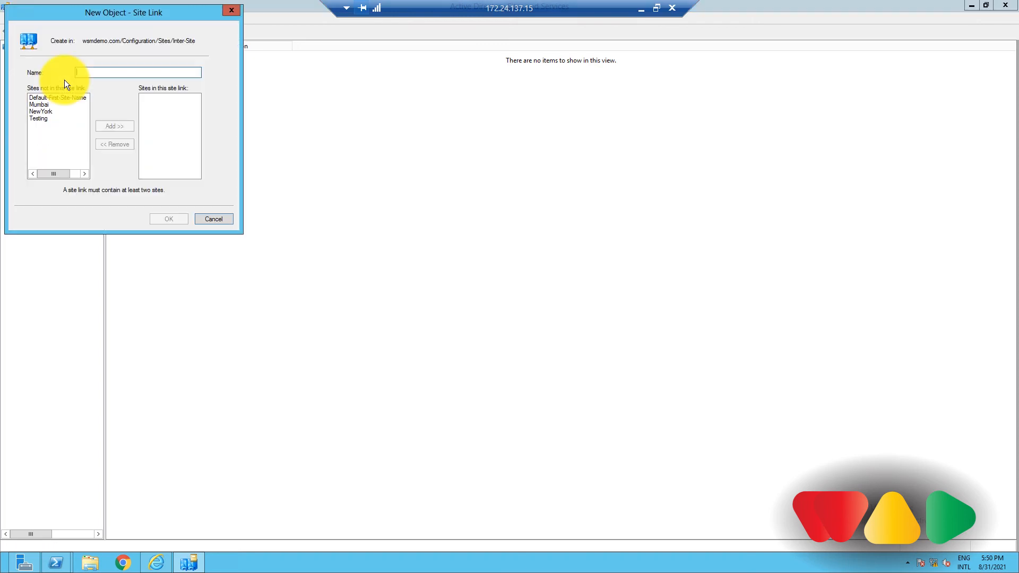
{"action": "type", "text": "Te"}
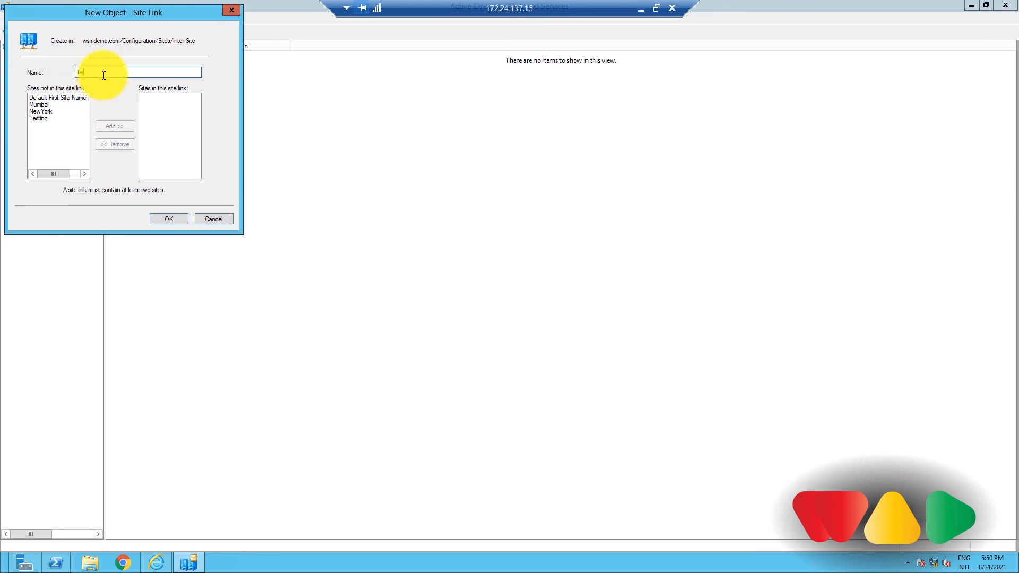
{"action": "type", "text": "Testing"}
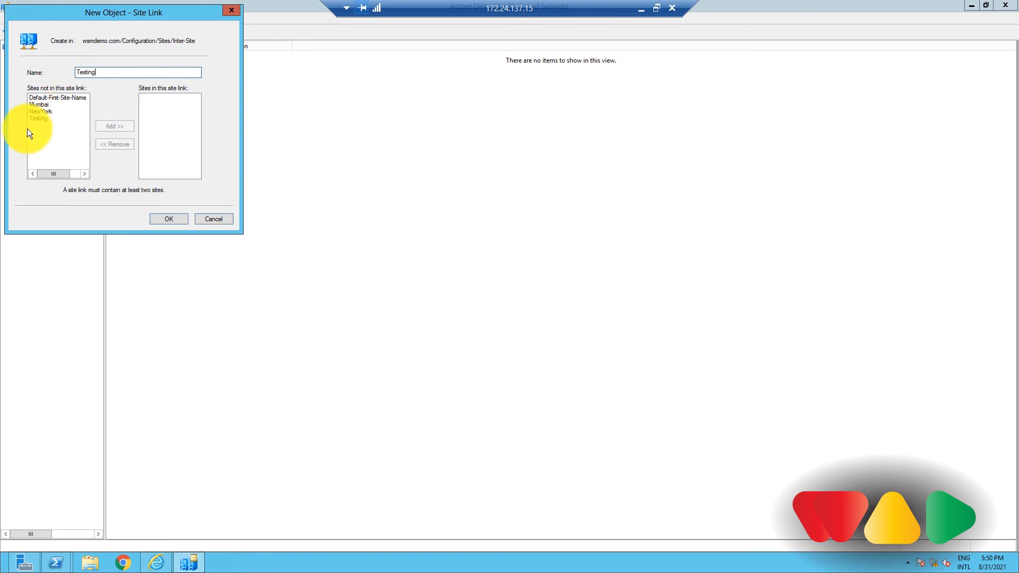
{"action": "left_click", "coordinate": [38, 119]}
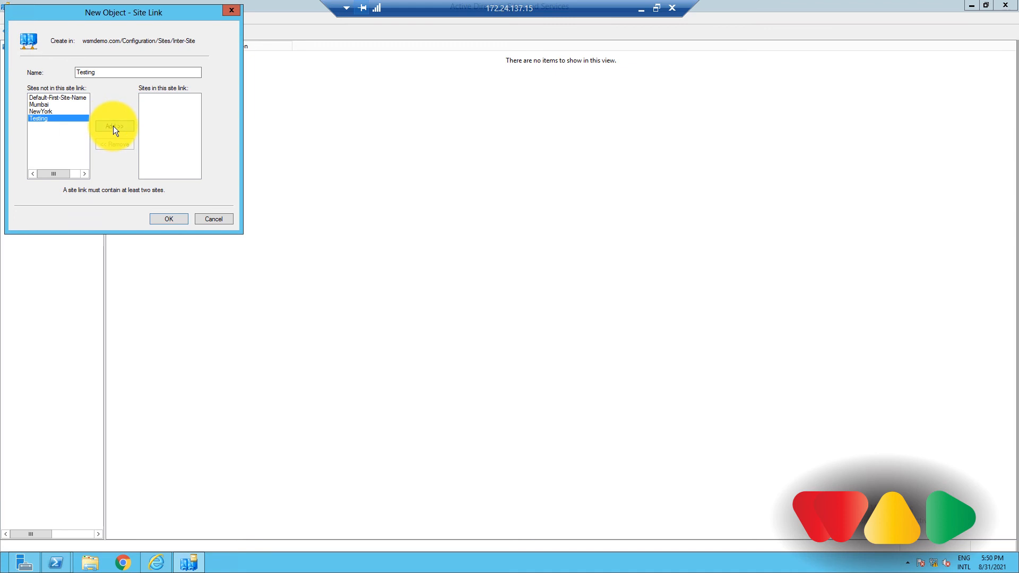
{"action": "left_click", "coordinate": [115, 126]}
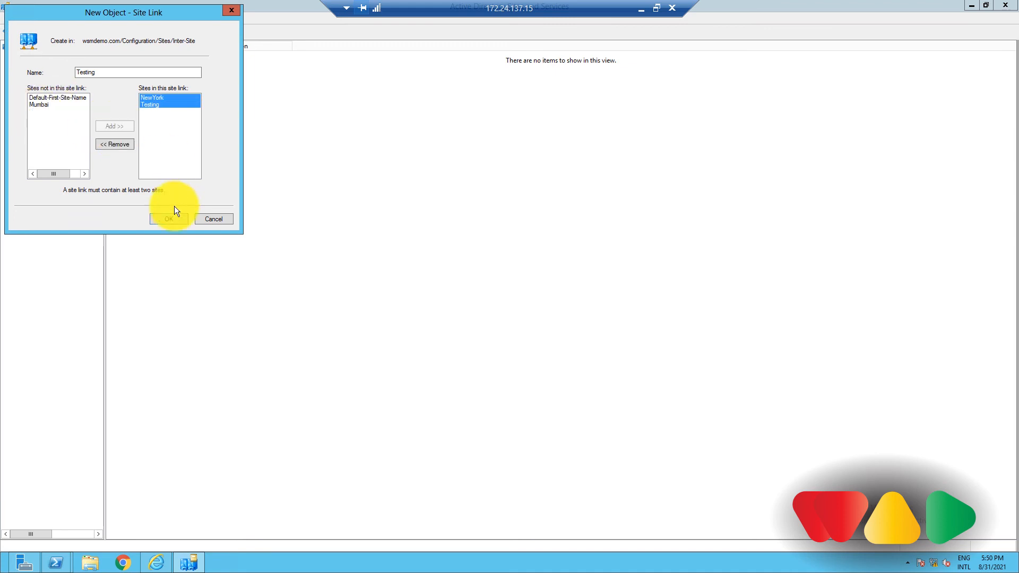
{"action": "left_click", "coordinate": [169, 218]}
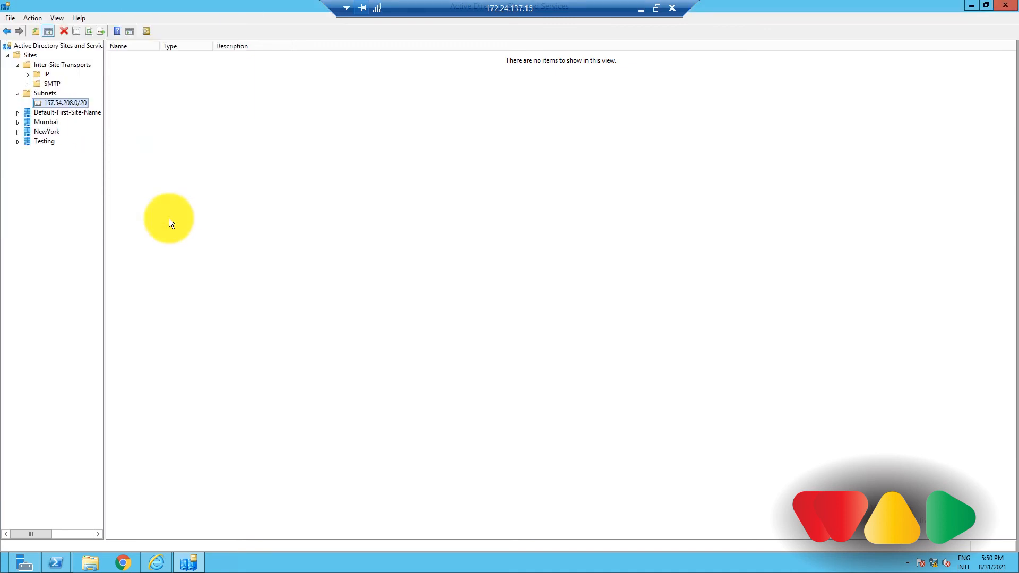